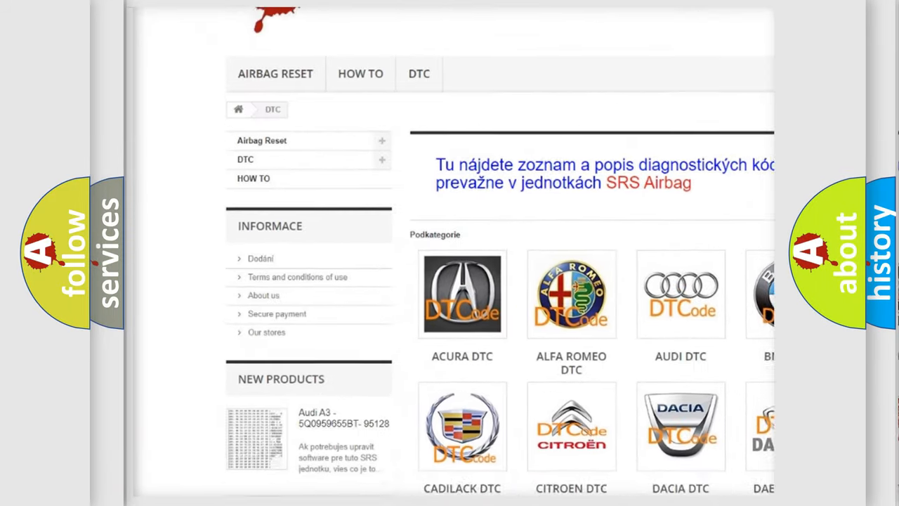
scroll(down, 3)
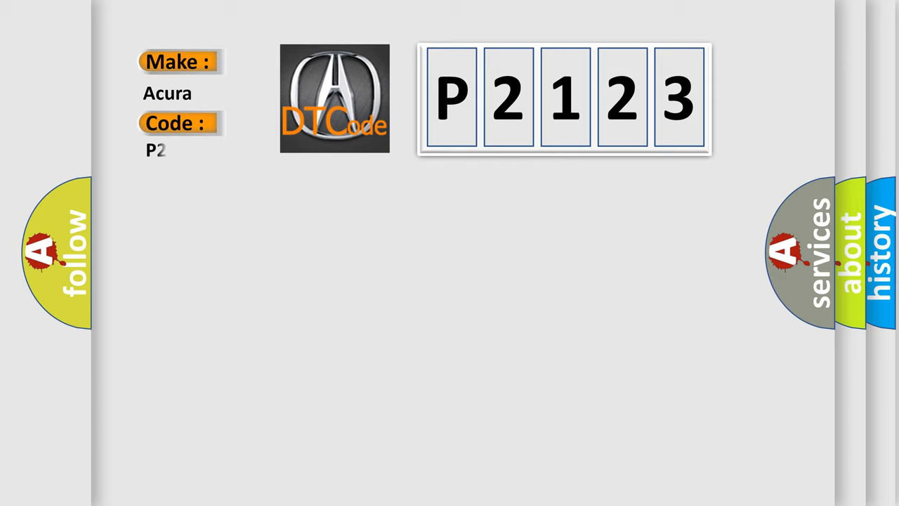
text(2123)
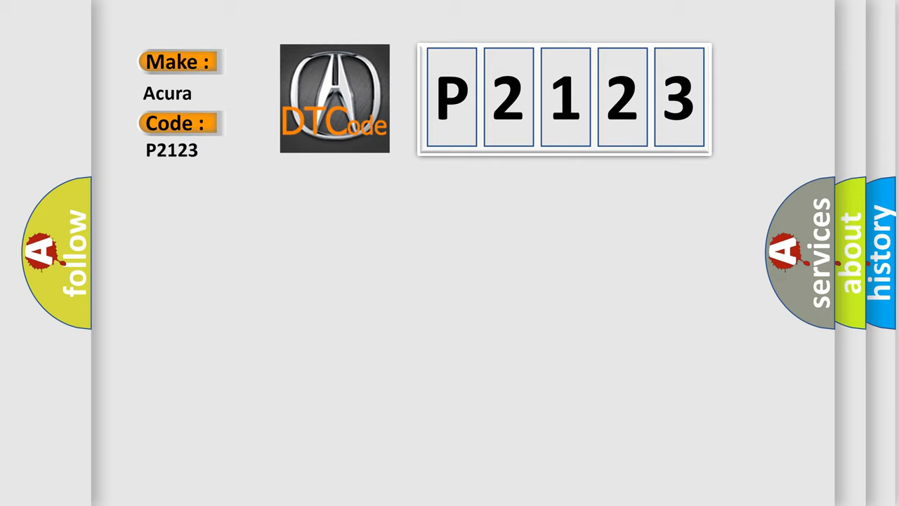